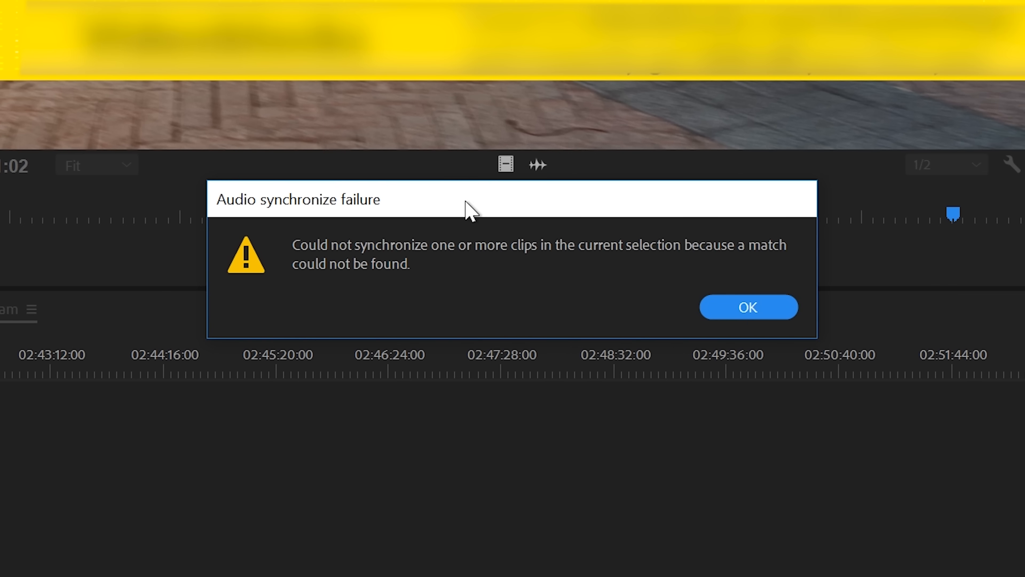
Dismiss the 'Audio synchronize failure' alert with OK.
click(748, 306)
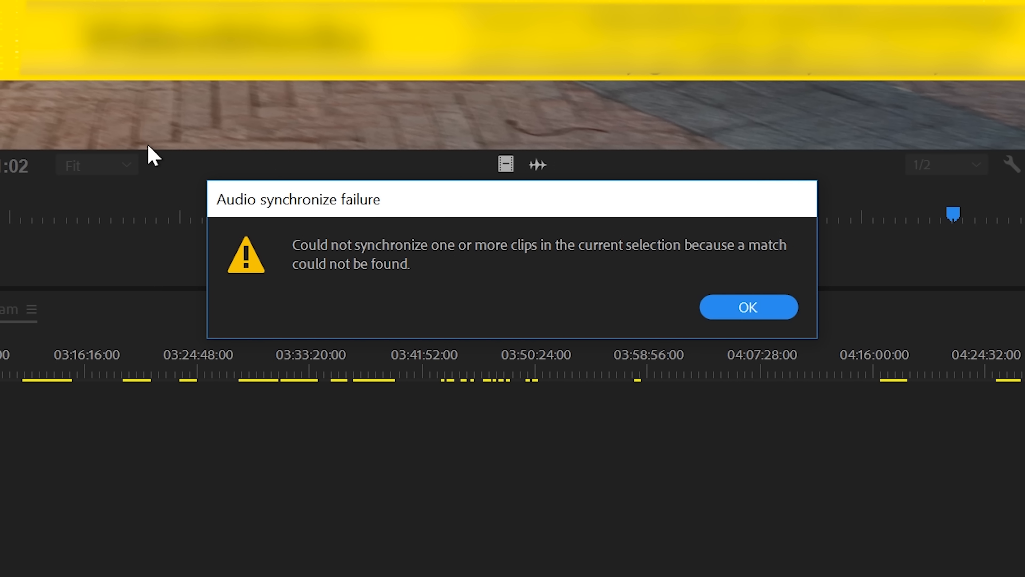
click(747, 306)
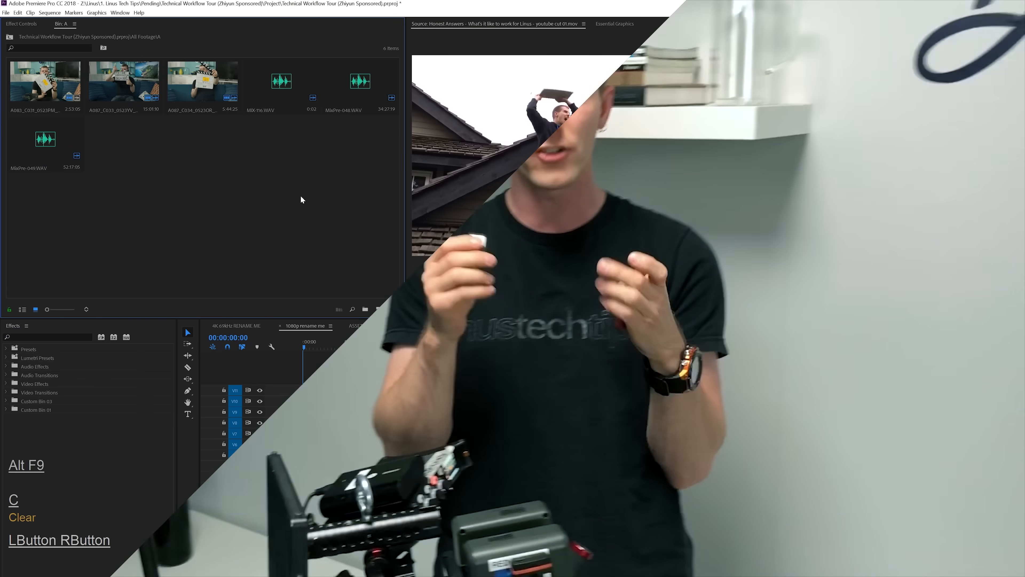
Start Create Multi-Camera Source Sequence for all bin clips, synchronizing by Timecode.
right_click(125, 82)
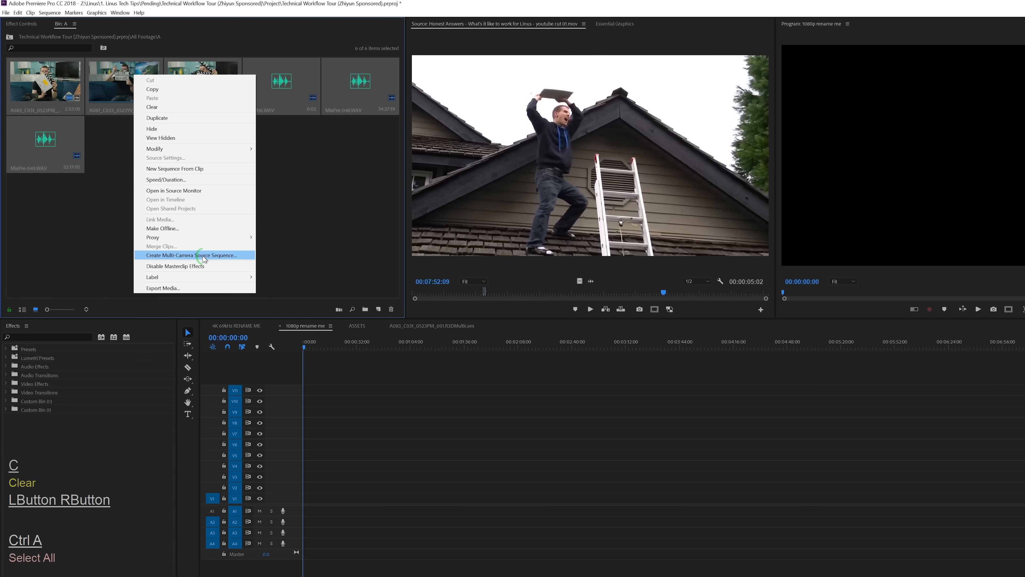
click(194, 255)
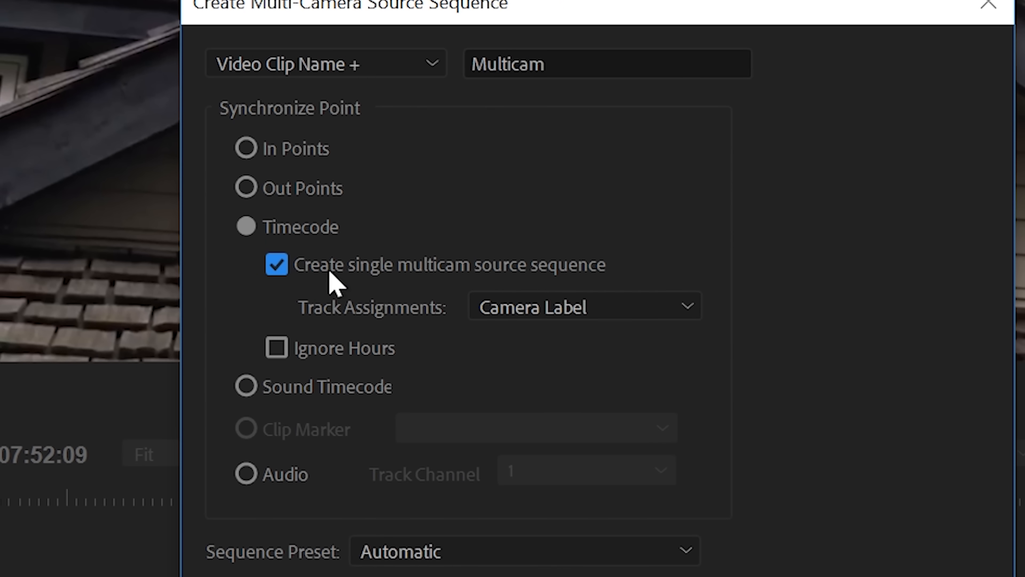